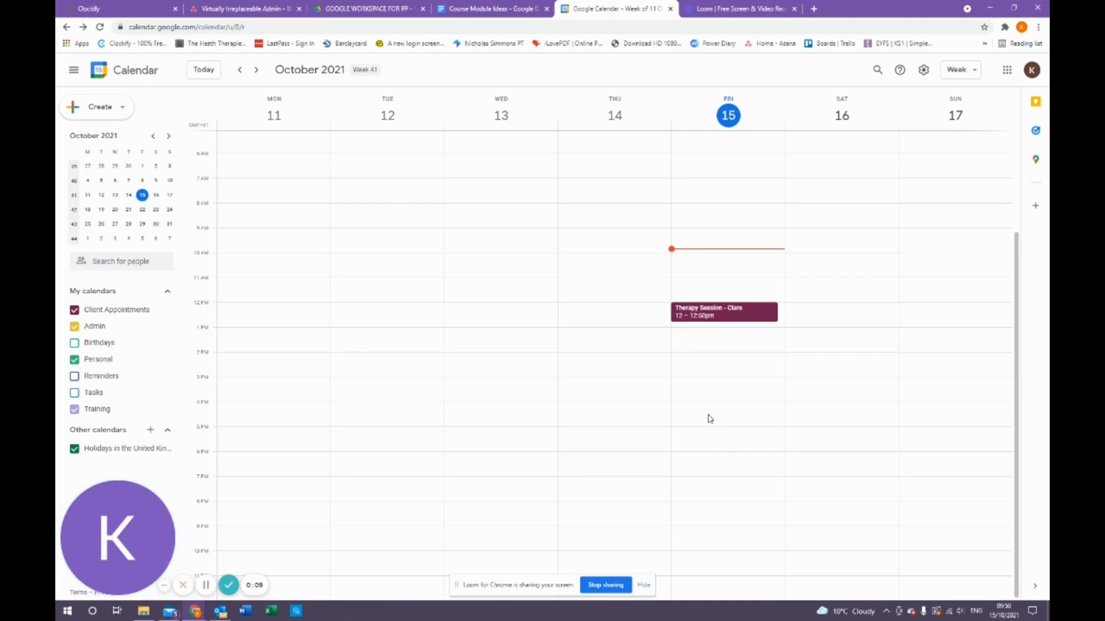
pyautogui.moveTo(740, 473)
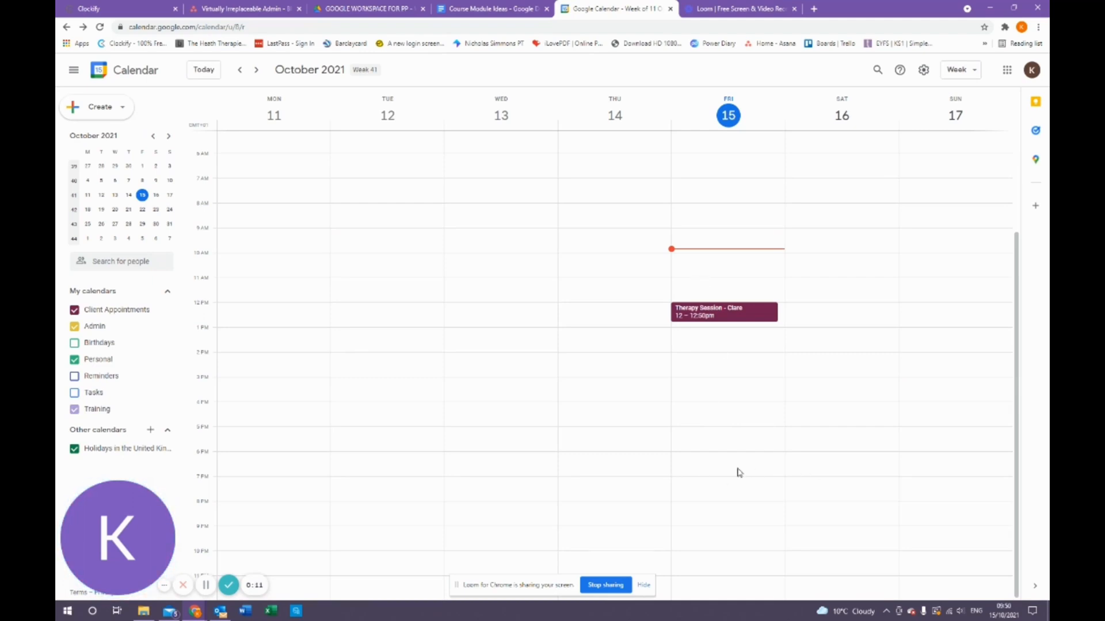
pyautogui.moveTo(924, 95)
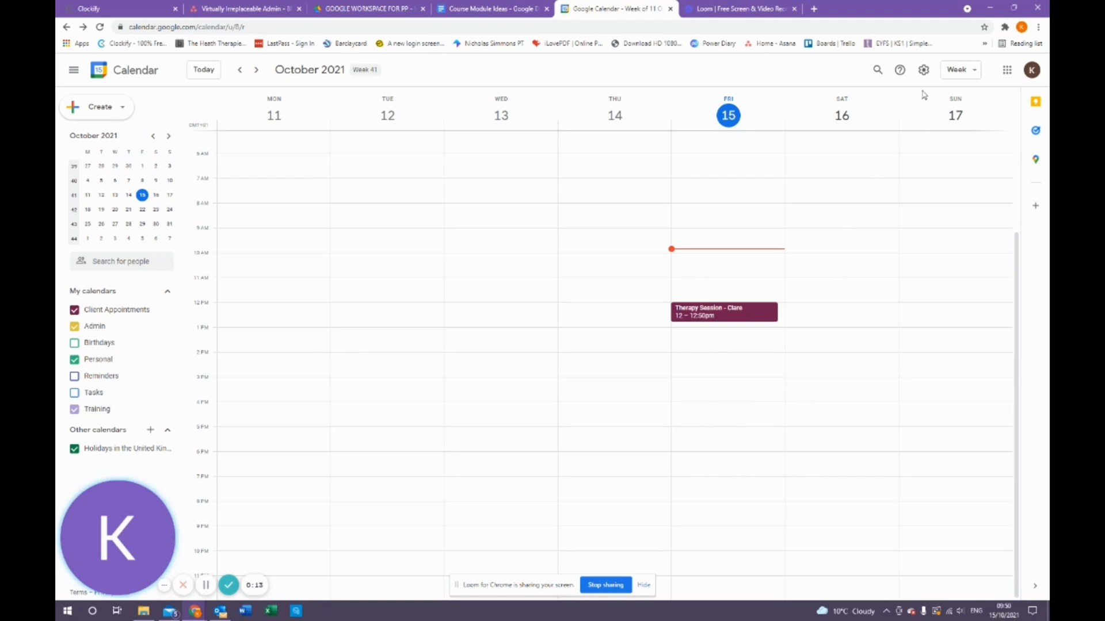
# Reach the Google Workspace Marketplace of Calendar add-ons via Settings > Get add-ons.
pyautogui.click(923, 70)
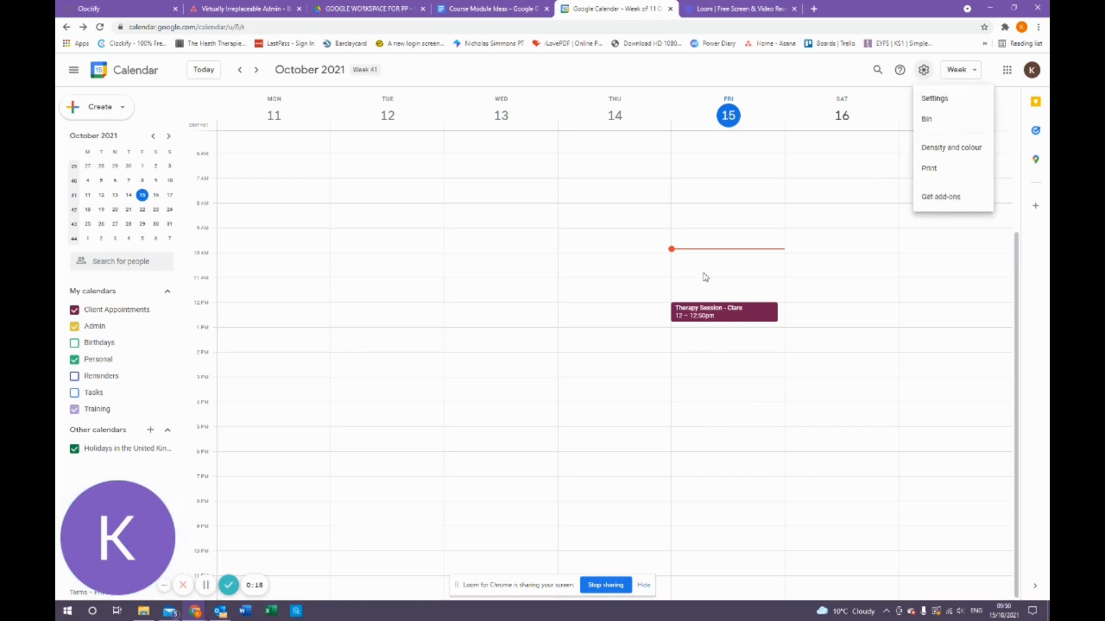
pyautogui.click(940, 197)
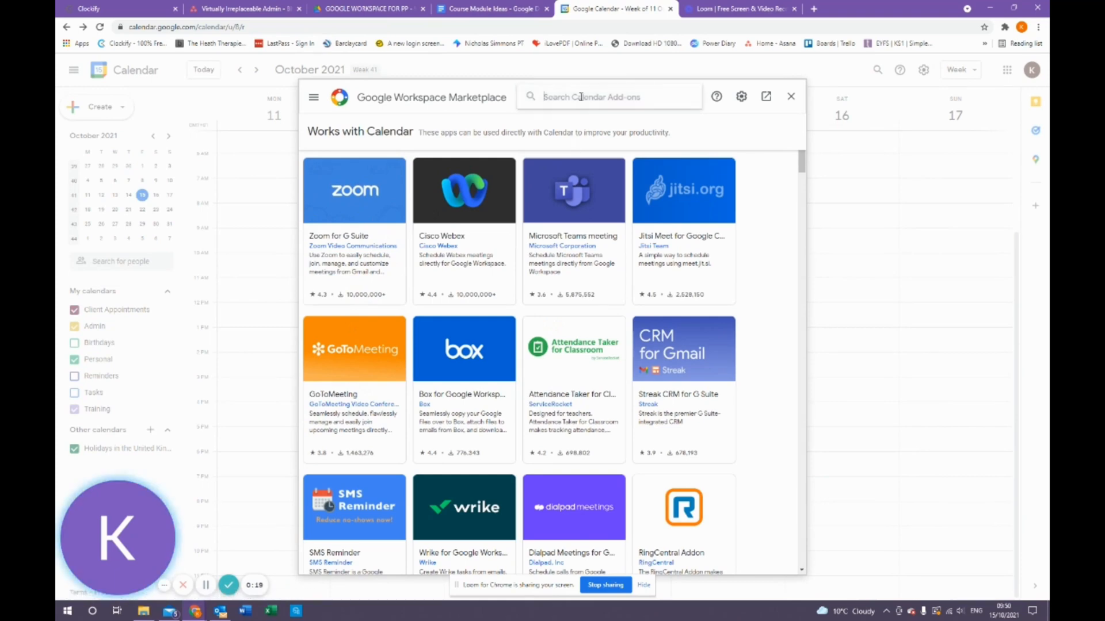
# Search the marketplace for 'zoom' and begin installing the Zoom for G Suite add-on.
pyautogui.write('zoom')
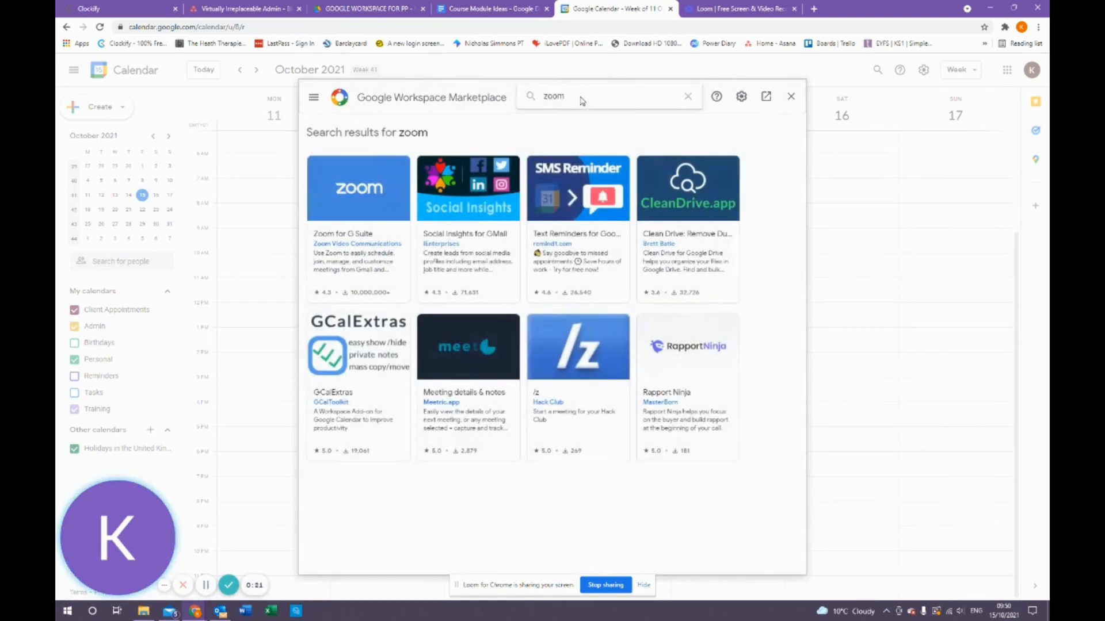
pyautogui.click(358, 187)
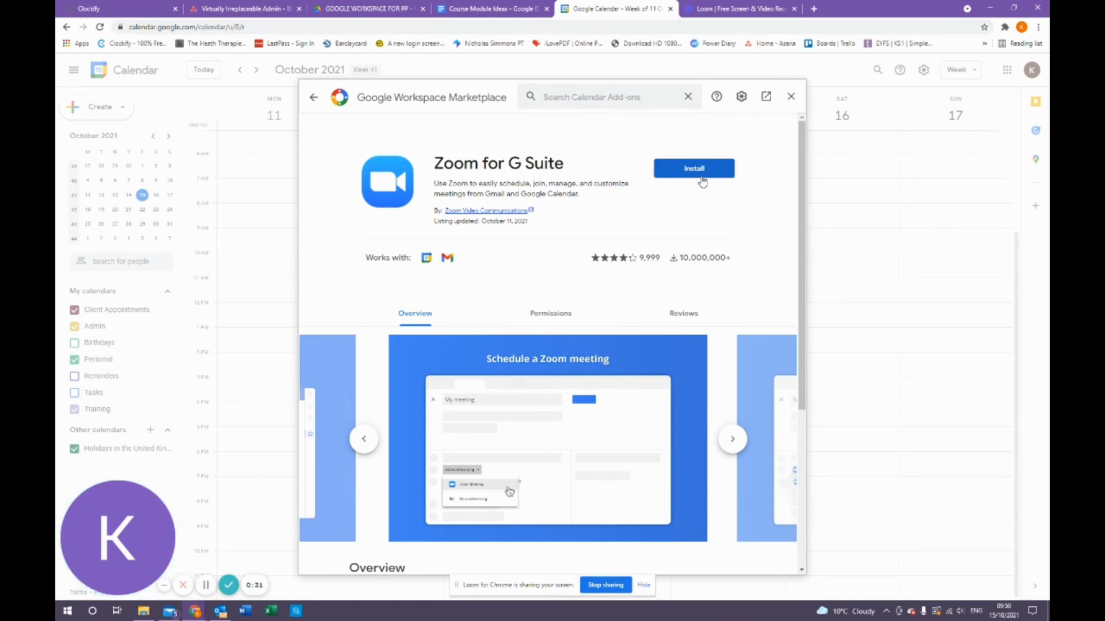
pyautogui.moveTo(680, 241)
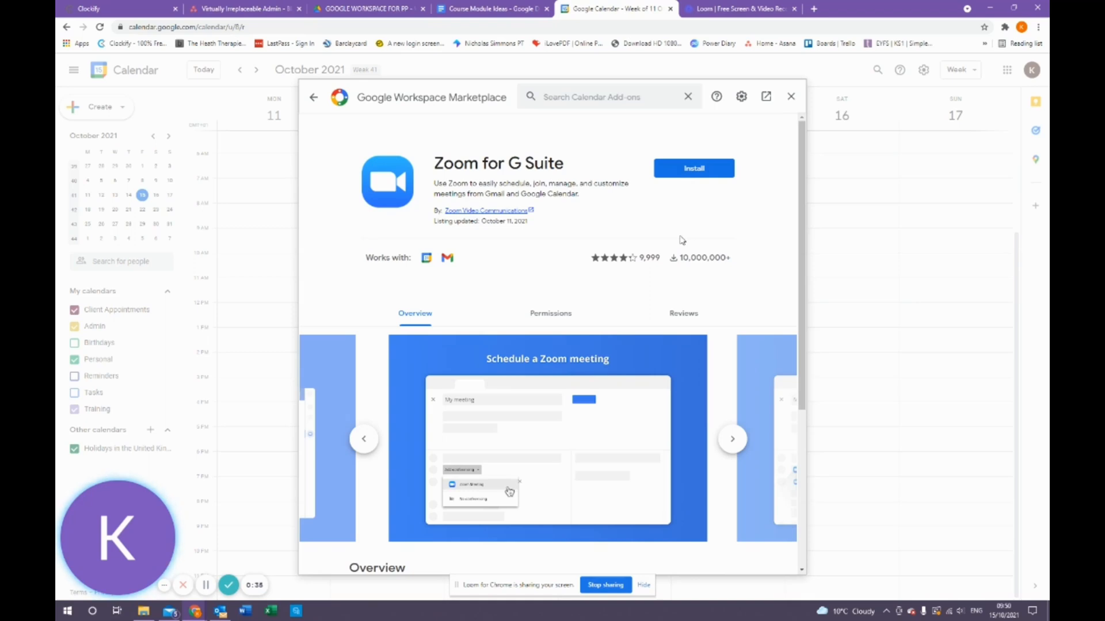
pyautogui.moveTo(504, 272)
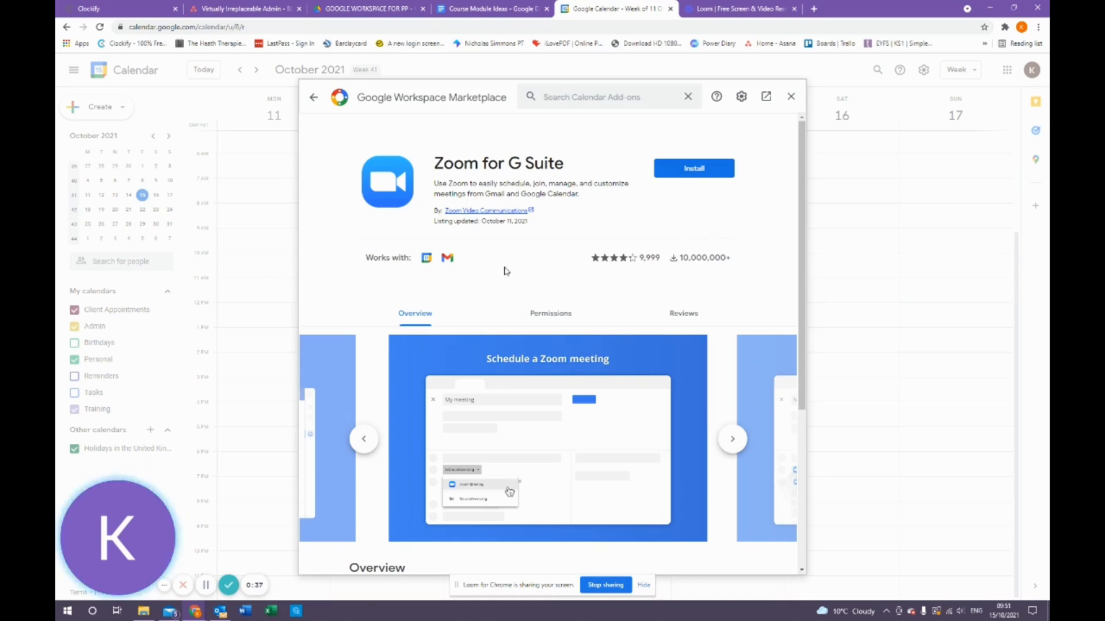
pyautogui.click(693, 168)
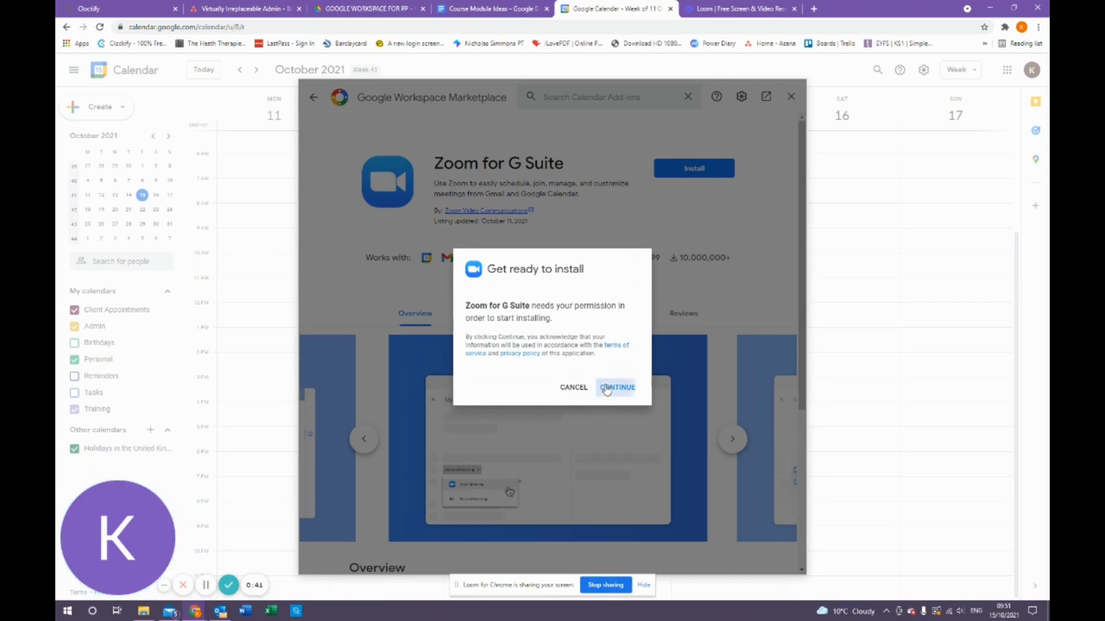
# Continue the install, review the permissions request and allow Zoom for G Suite account access.
pyautogui.click(616, 388)
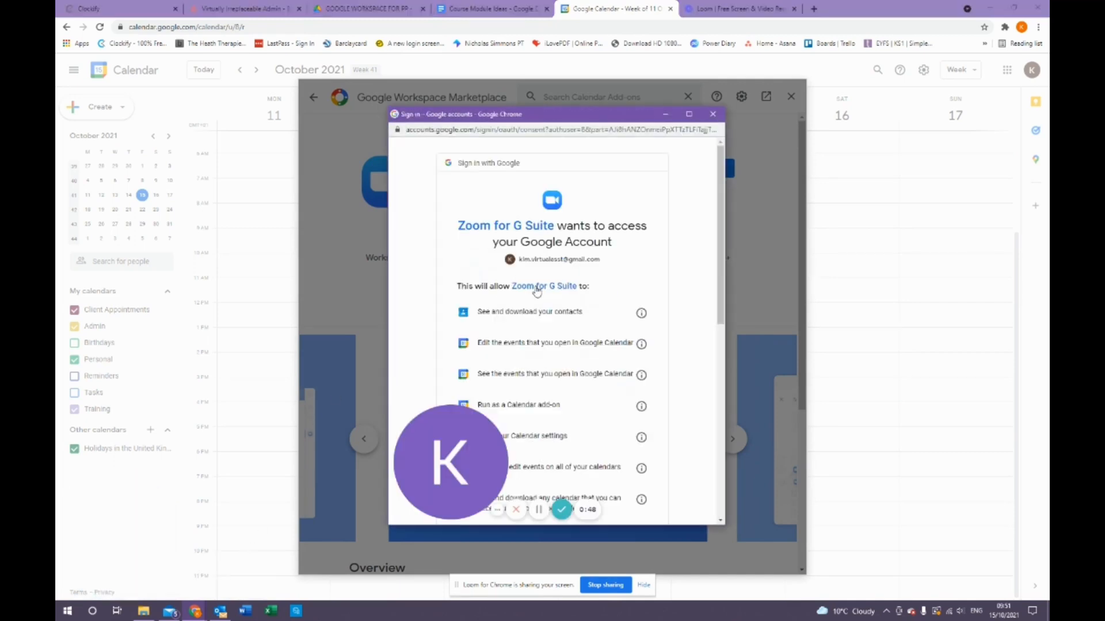
pyautogui.scroll(-3)
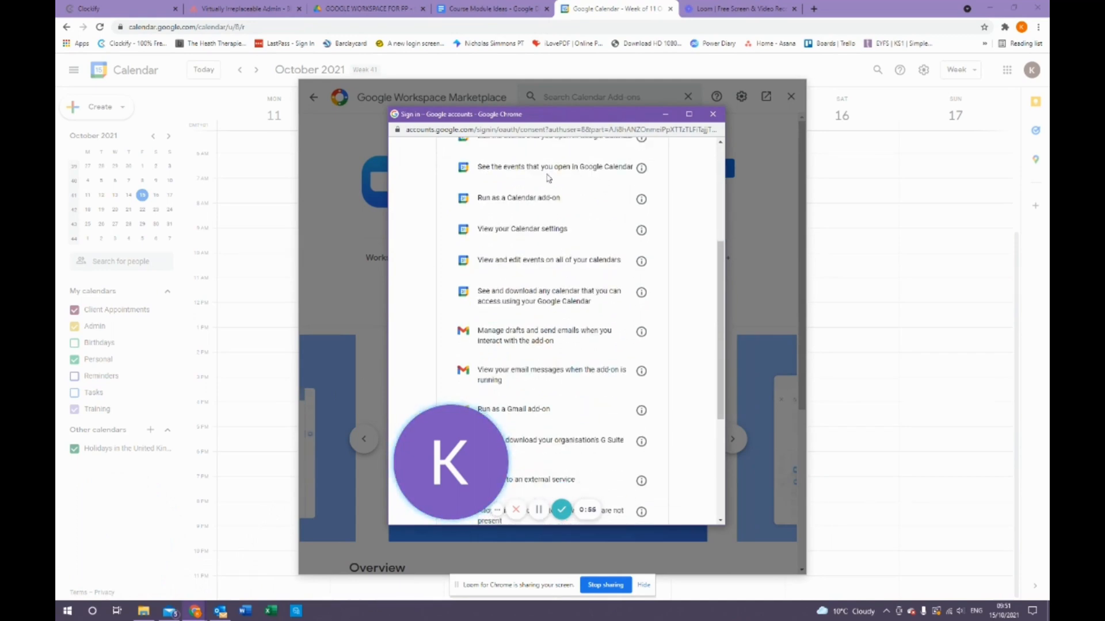
pyautogui.scroll(-3)
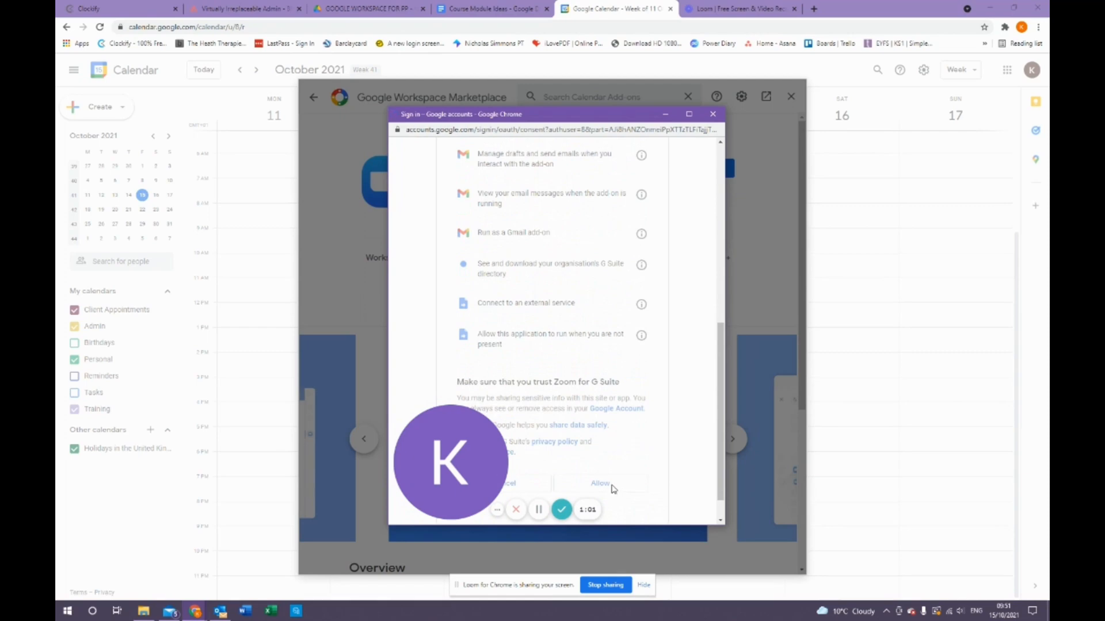
pyautogui.click(600, 483)
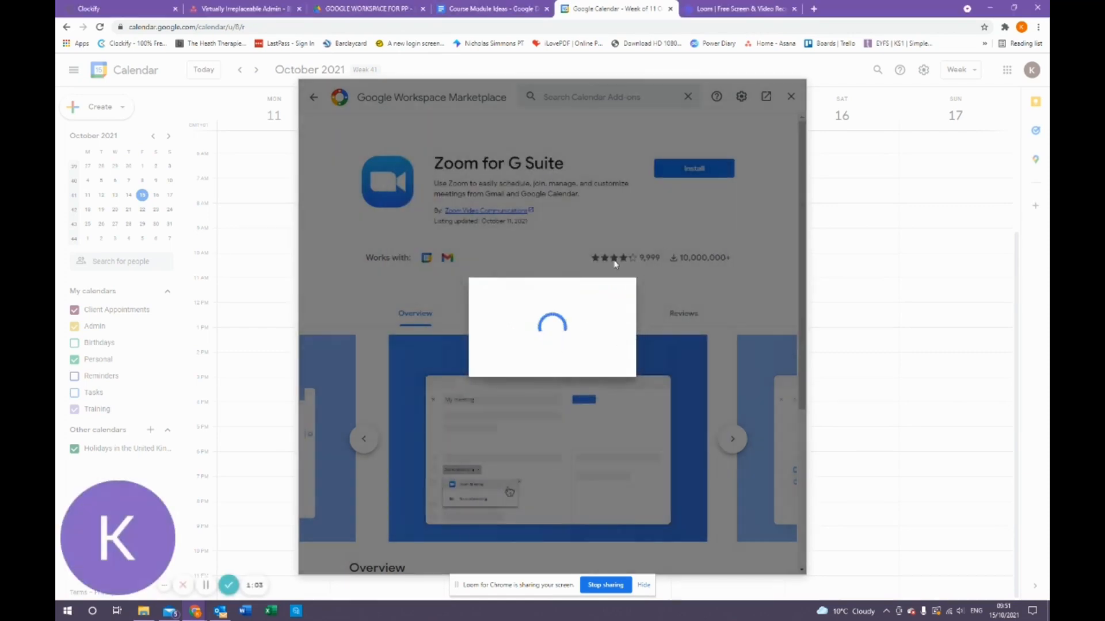
# Dismiss the install confirmation, verify Zoom under Manage Apps, and close the marketplace.
pyautogui.click(693, 168)
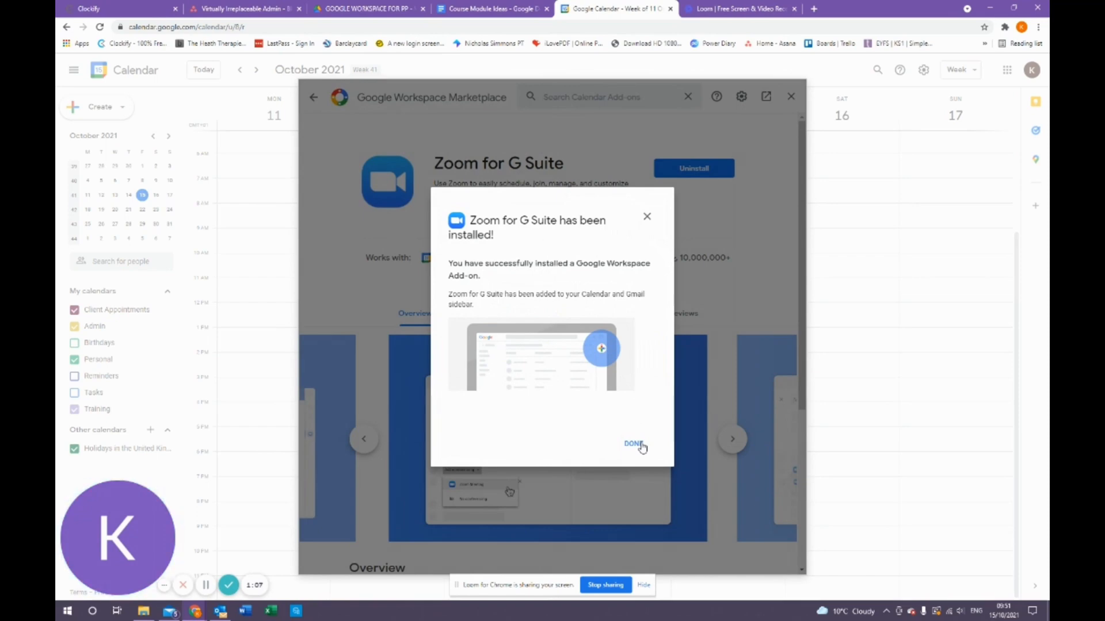
pyautogui.click(633, 444)
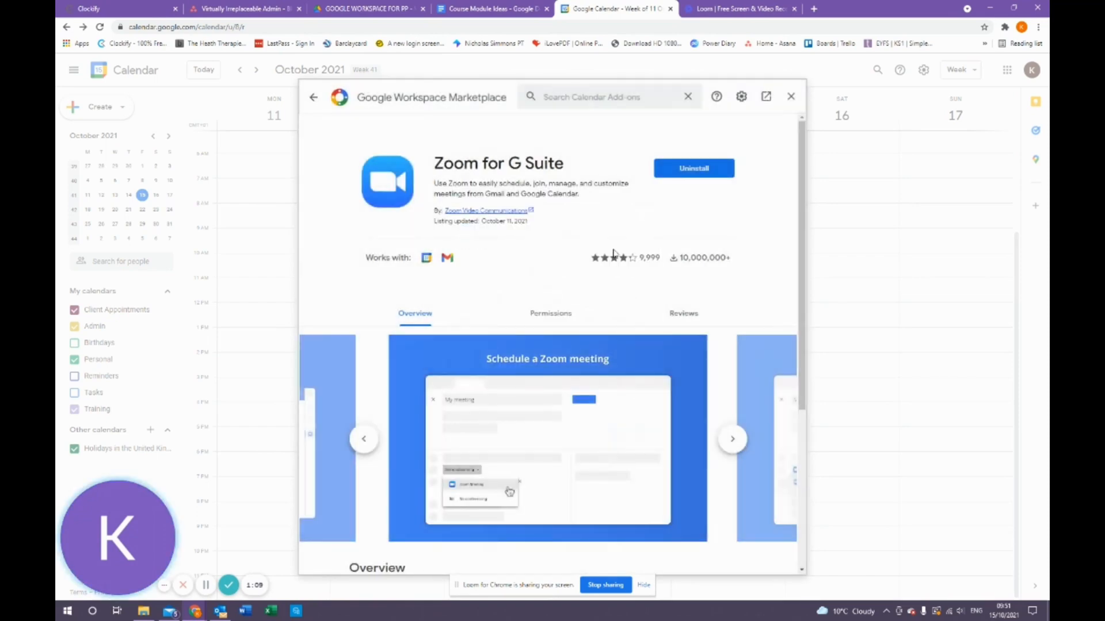
pyautogui.click(790, 97)
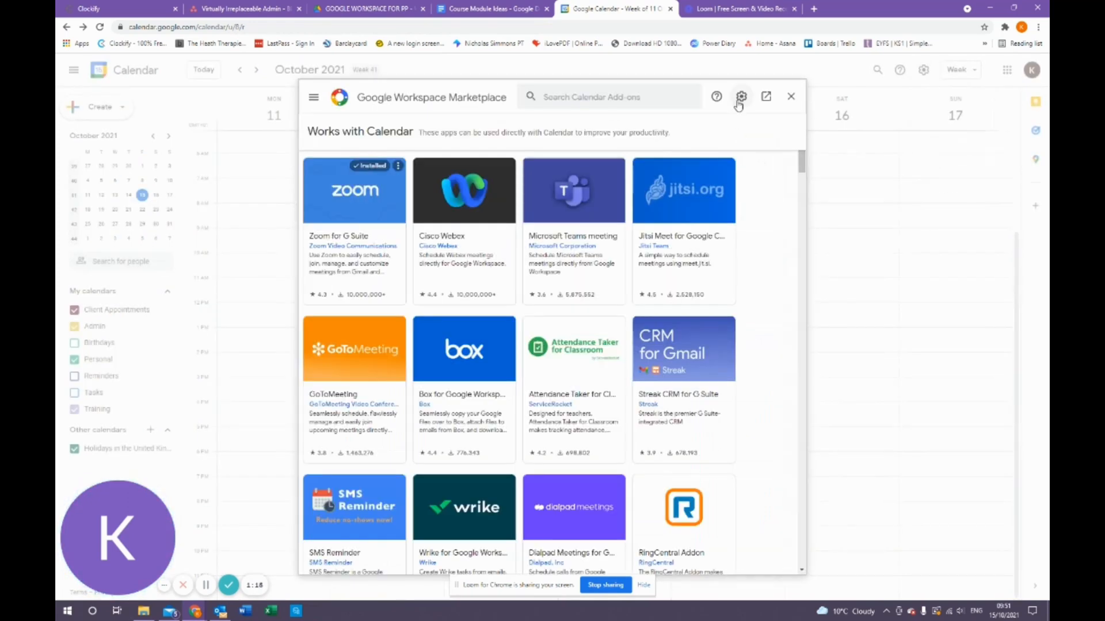
pyautogui.click(740, 96)
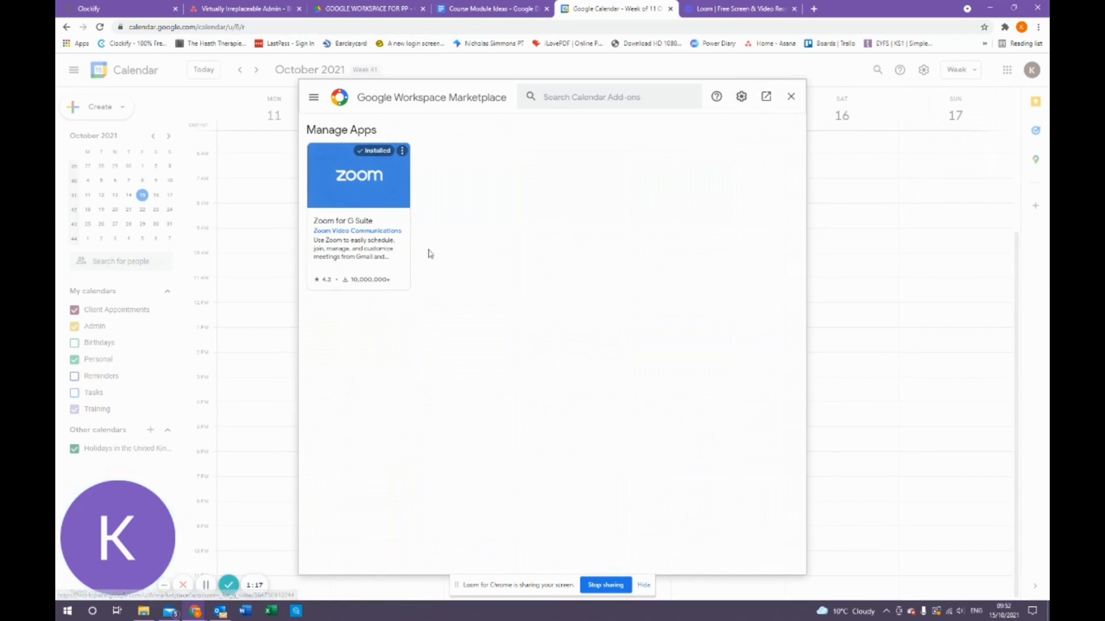
pyautogui.click(791, 97)
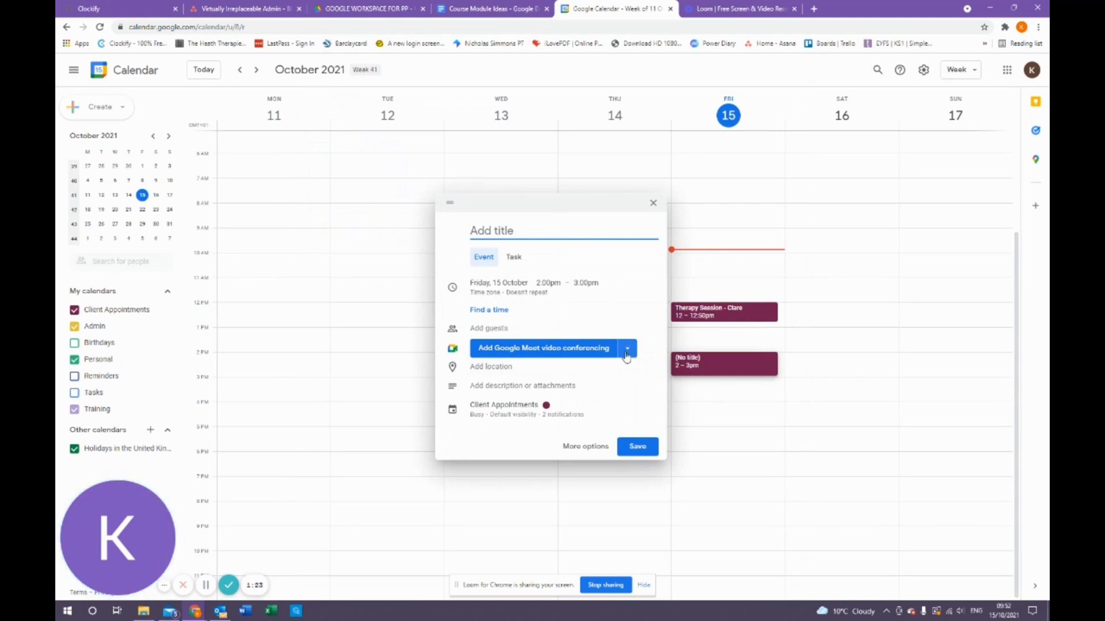
# Attach a Zoom Meeting to the Test event, sign in to Zoom, and view it in Zoom's meetings list.
pyautogui.click(627, 348)
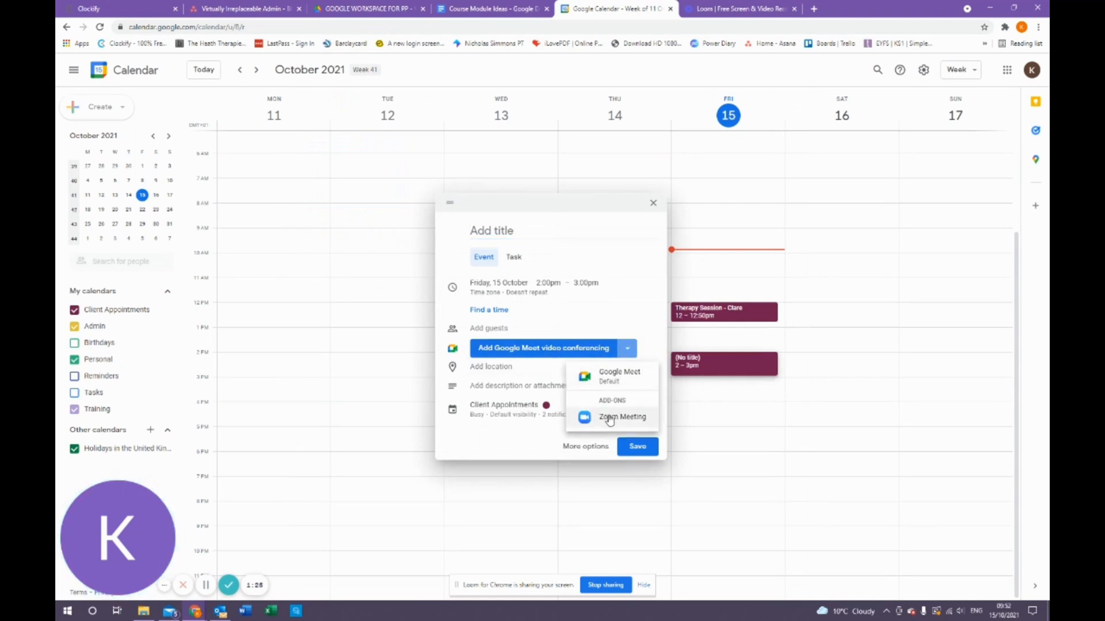
pyautogui.click(621, 416)
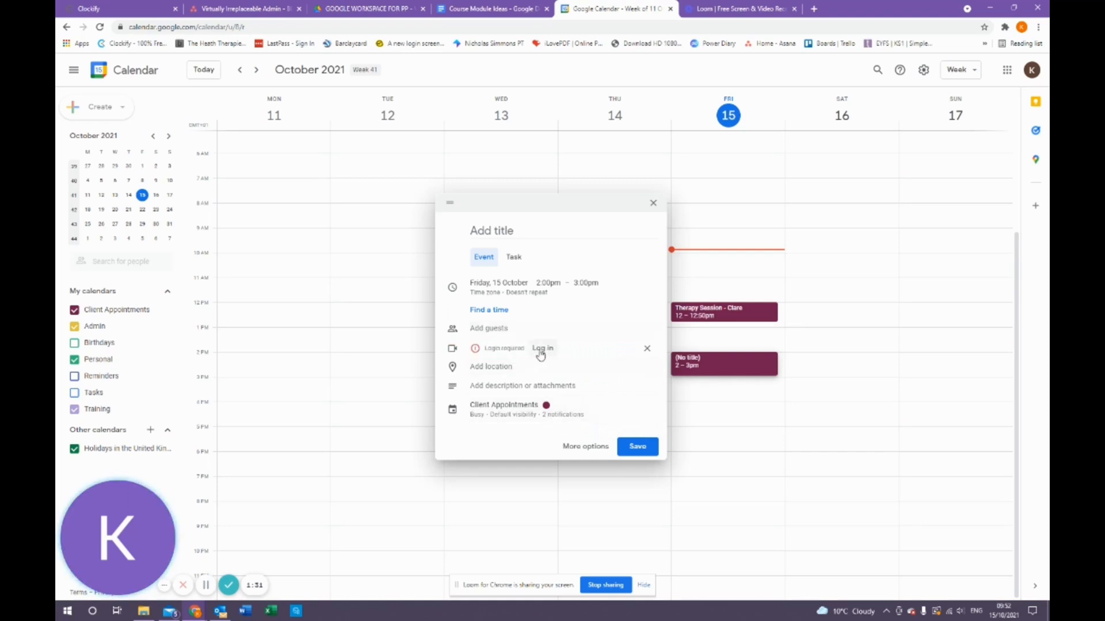
pyautogui.click(542, 347)
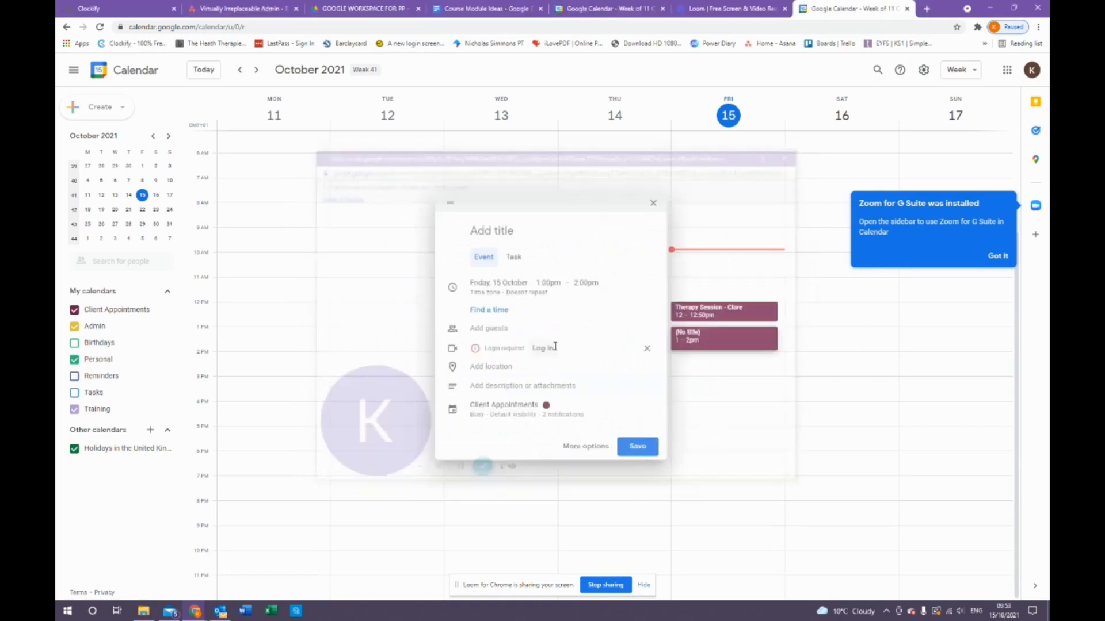
pyautogui.click(637, 446)
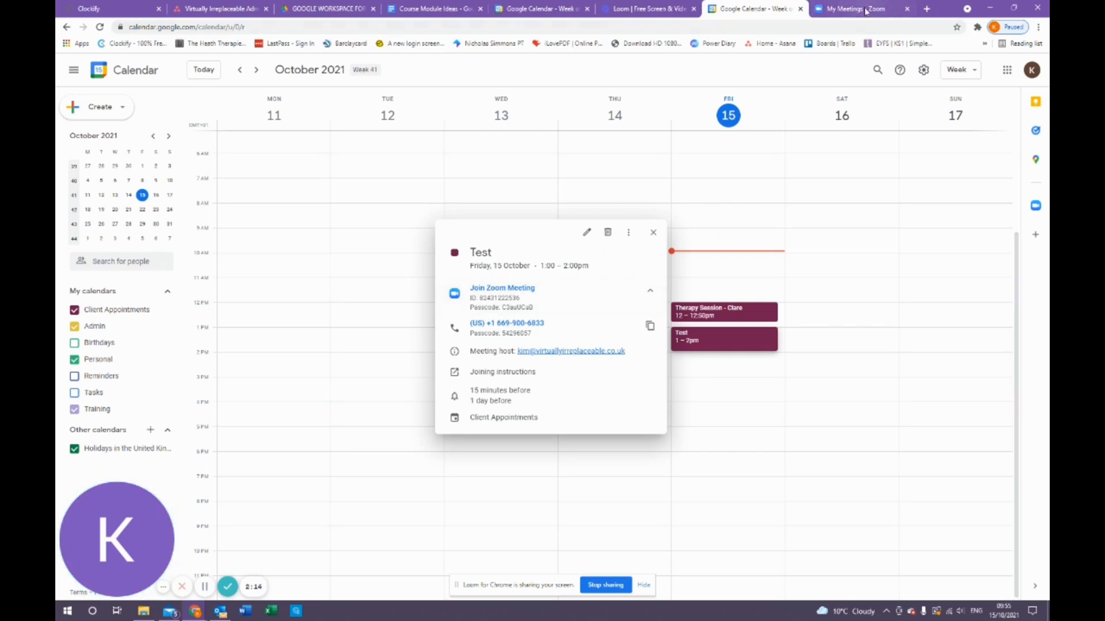
pyautogui.click(853, 8)
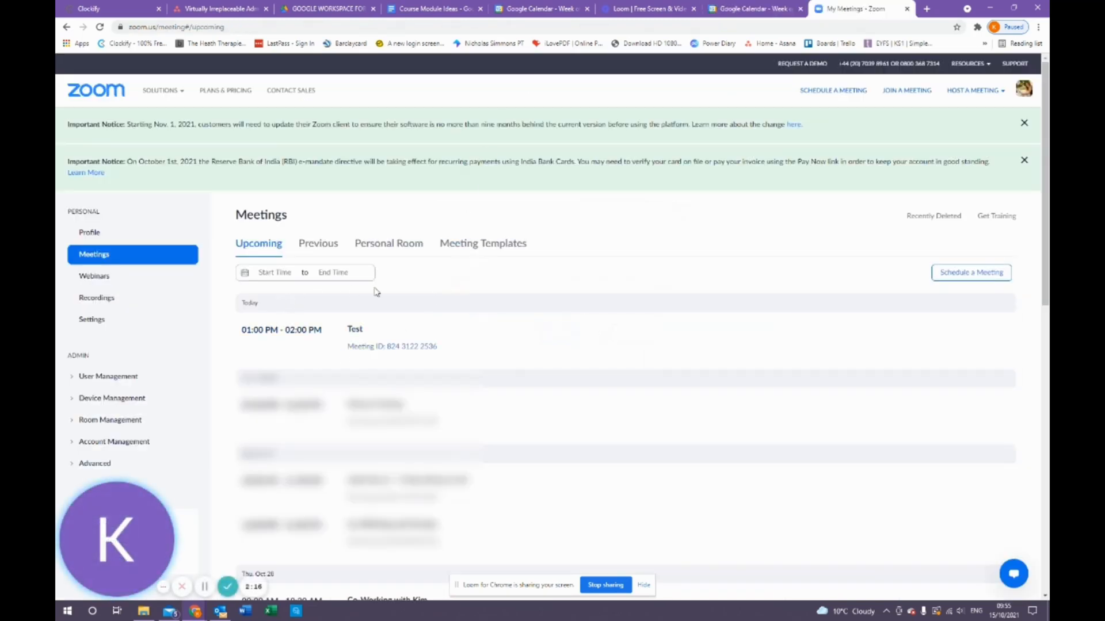